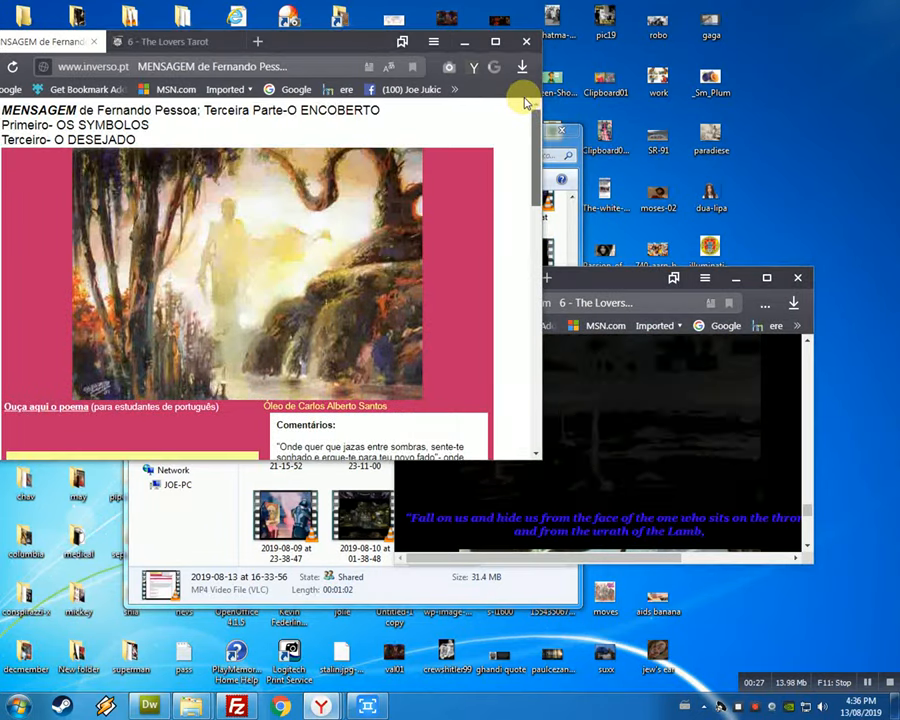
# - Scroll down the aidd.org Psalm 2011 page in the maximized Yandex window
pyautogui.scroll(-3)
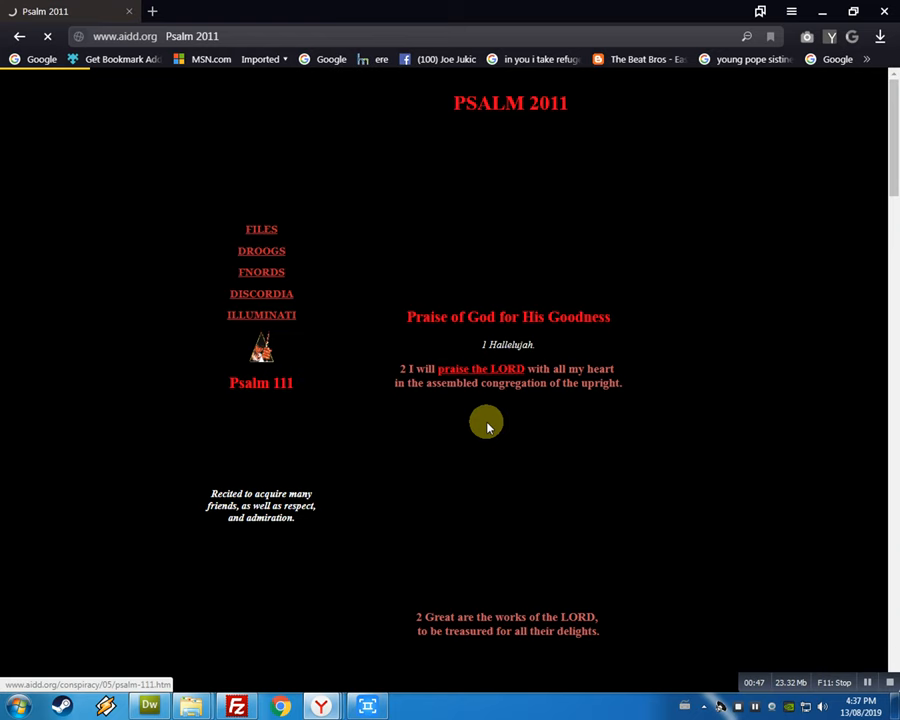
# - Scroll down to the Queen Elizabeth II genealogy chart and open royal-genealogy.gif in a new tab
pyautogui.scroll(-3)
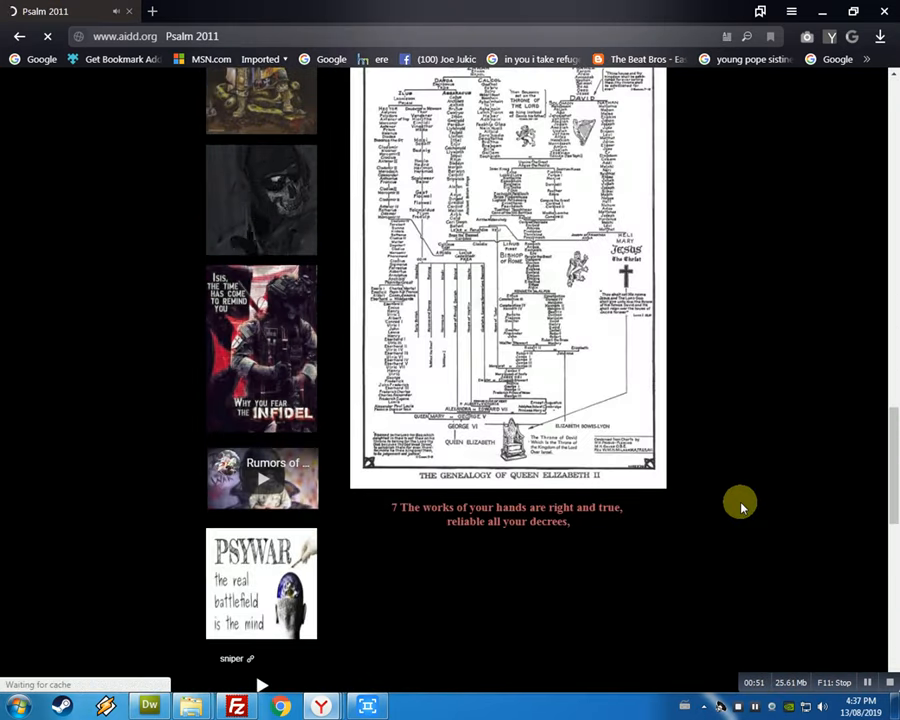
pyautogui.scroll(-3)
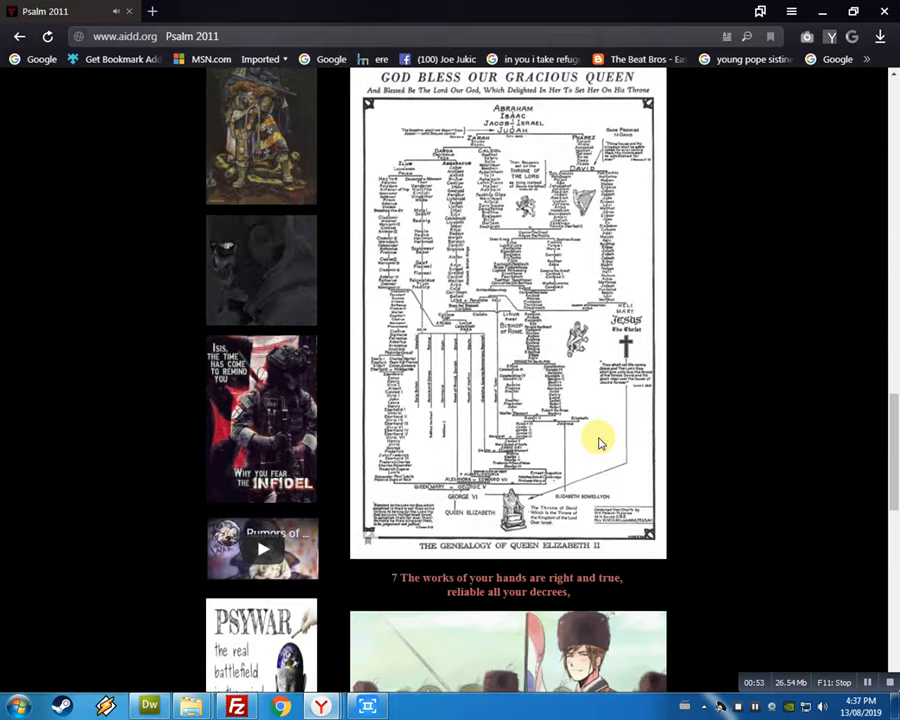
pyautogui.click(599, 438)
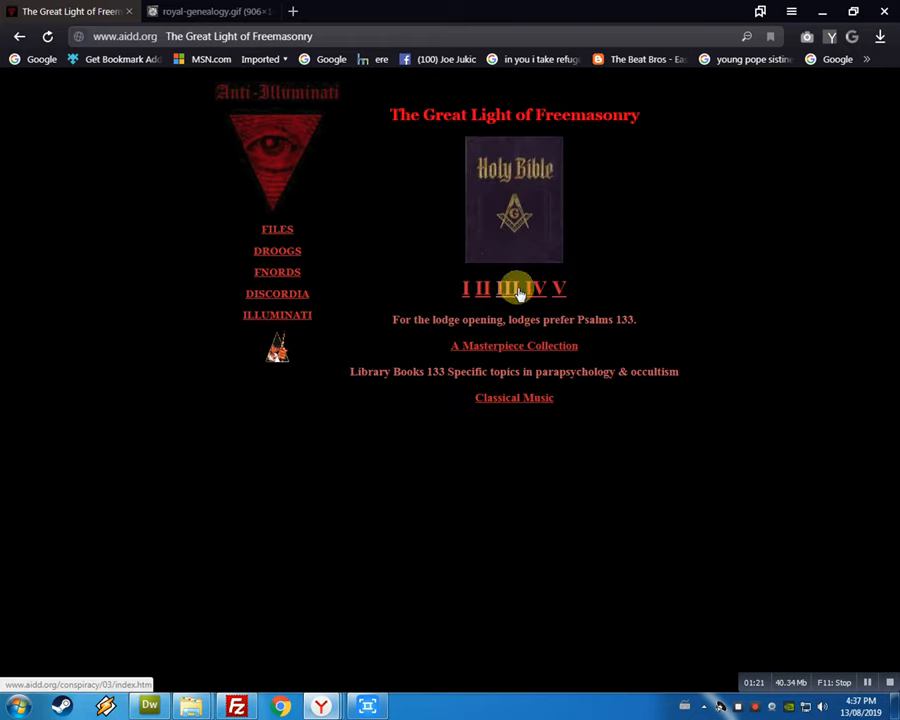
# - Follow the roman numeral III link to Psalm 1996 and scroll to its song links
pyautogui.click(523, 288)
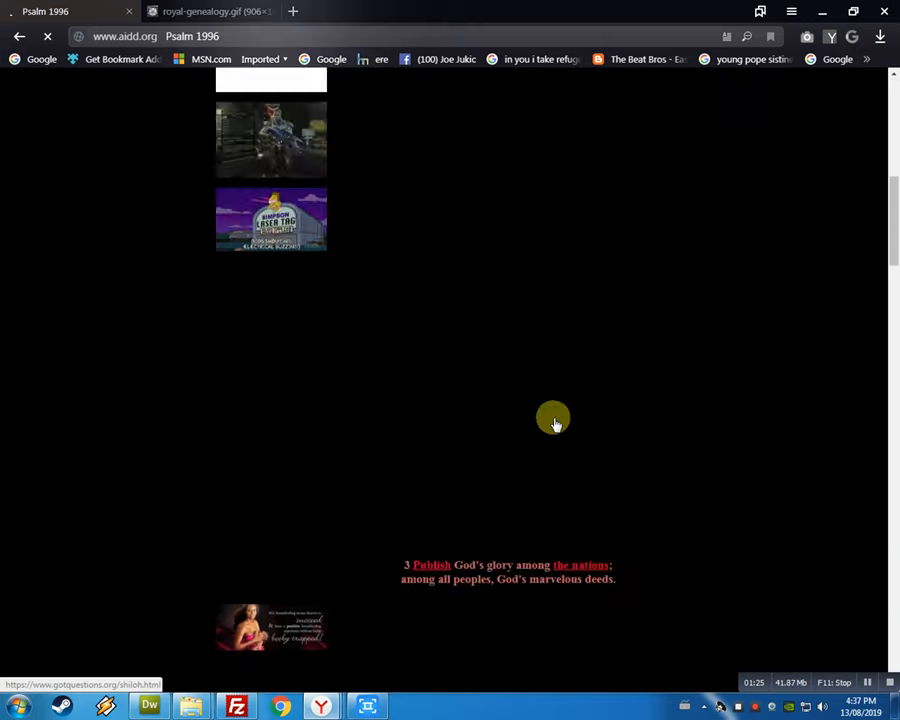
pyautogui.scroll(-3)
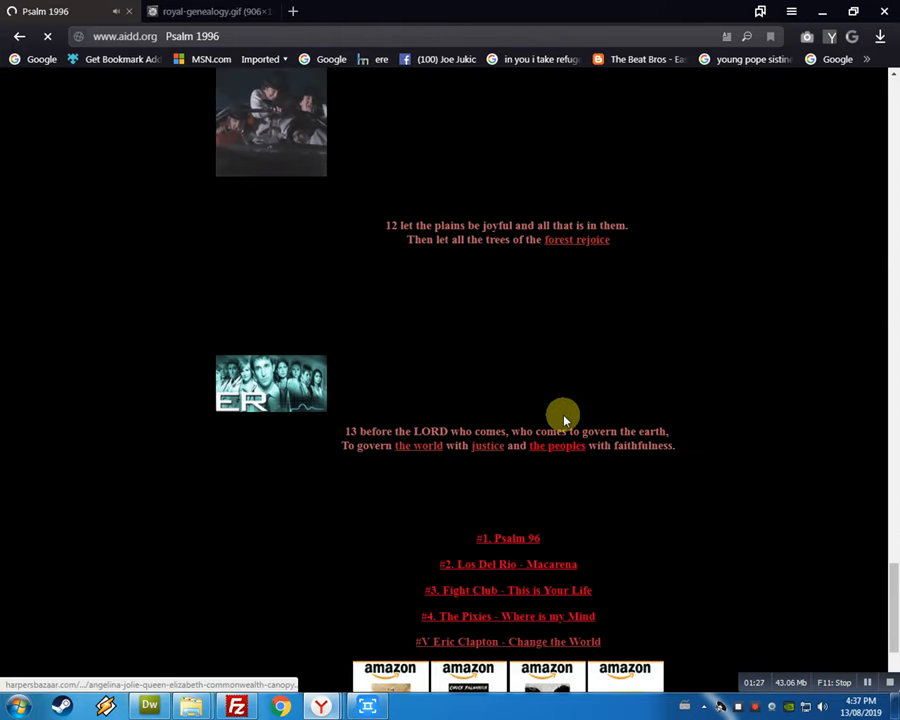
pyautogui.scroll(-3)
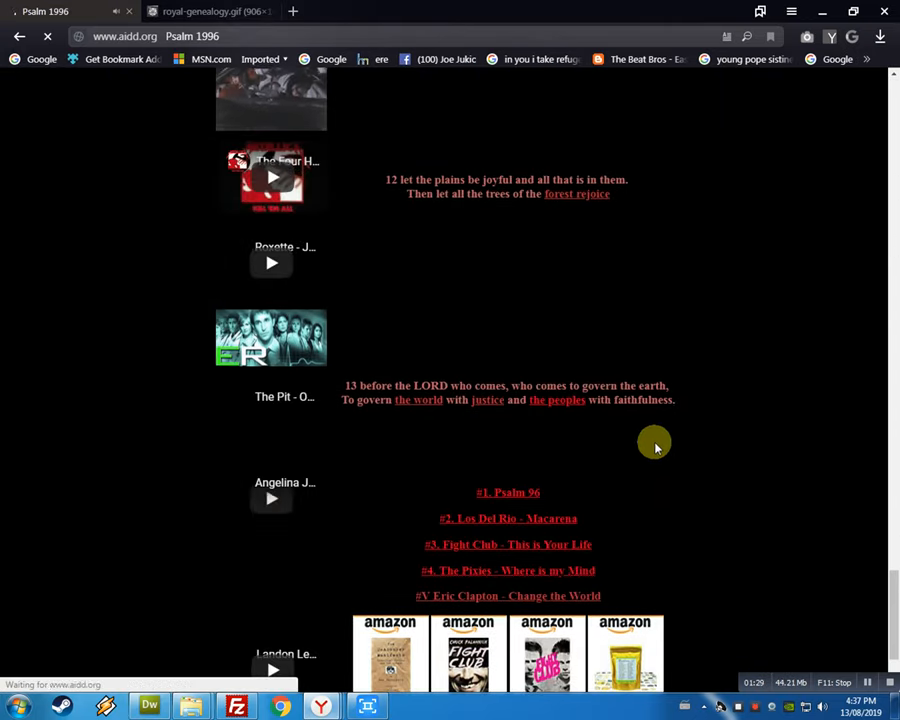